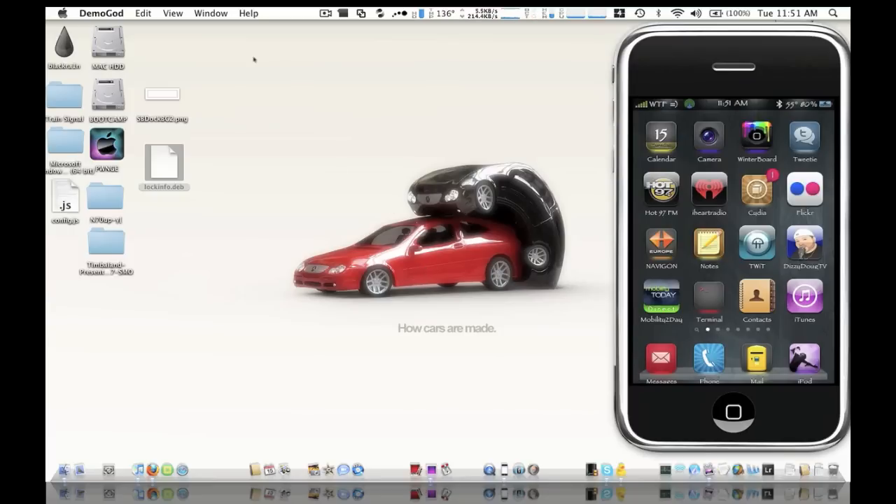
mouse_move(413, 114)
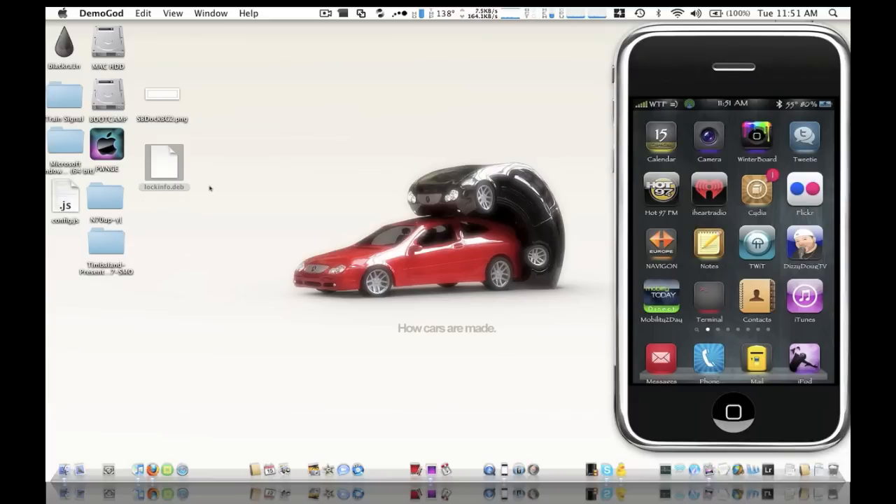
mouse_move(165, 193)
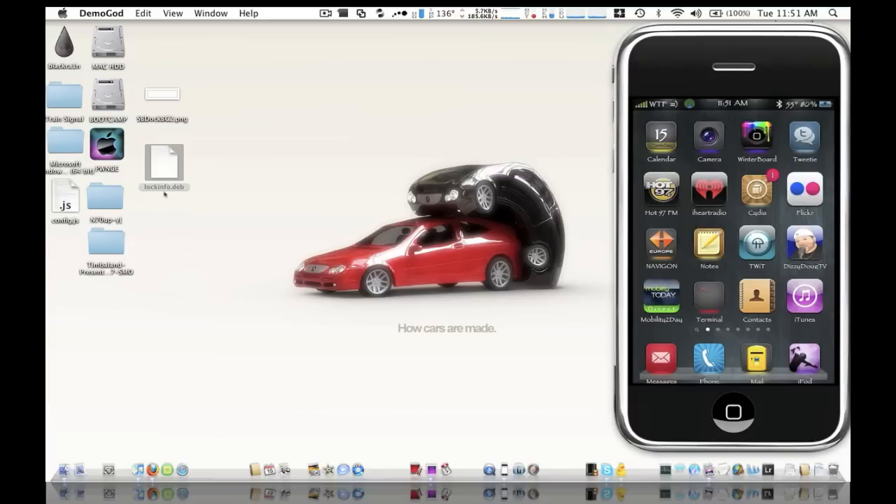
Switch to the iPhone's root folder and drop lockinfo.deb from the desktop into the tmp folder
click(164, 165)
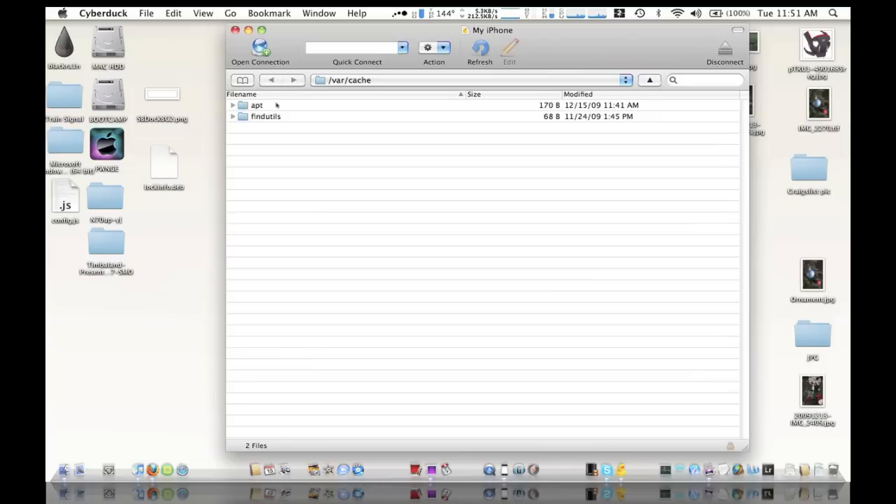
mouse_move(412, 94)
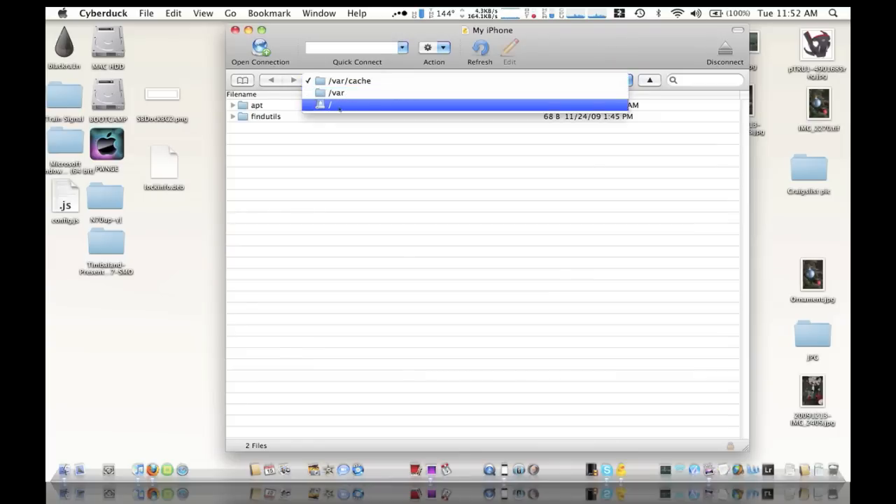
click(329, 104)
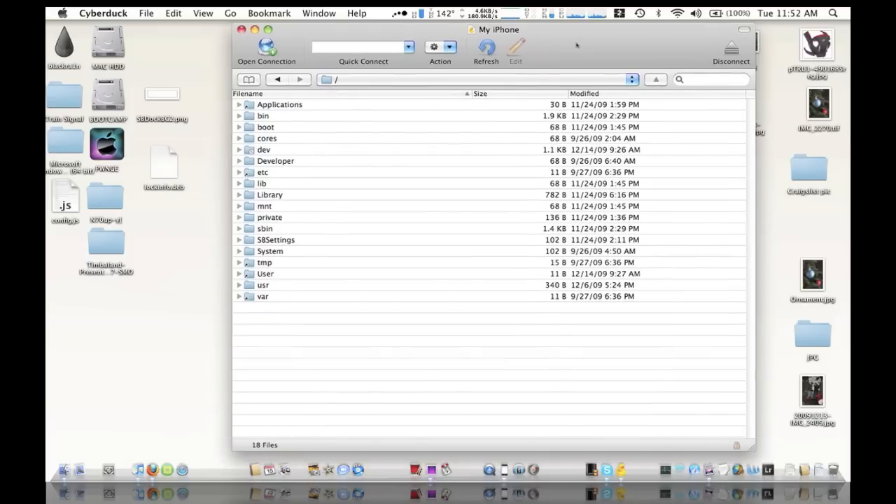
mouse_move(162, 167)
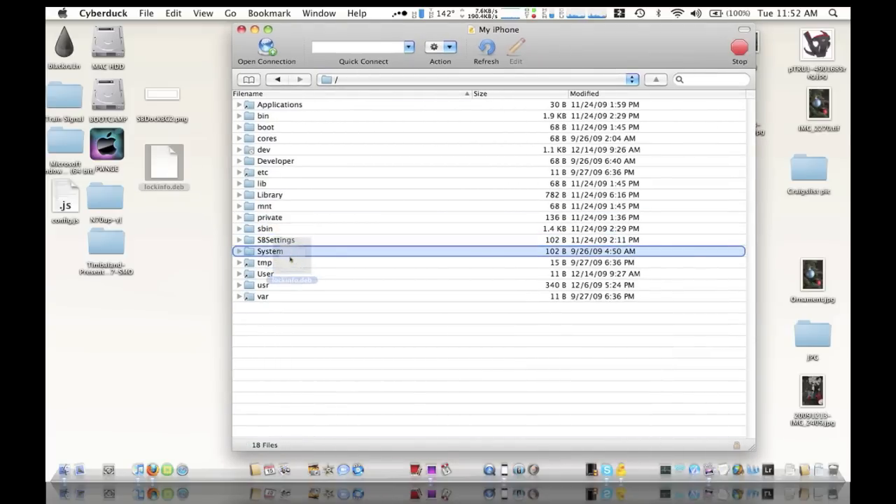
click(280, 263)
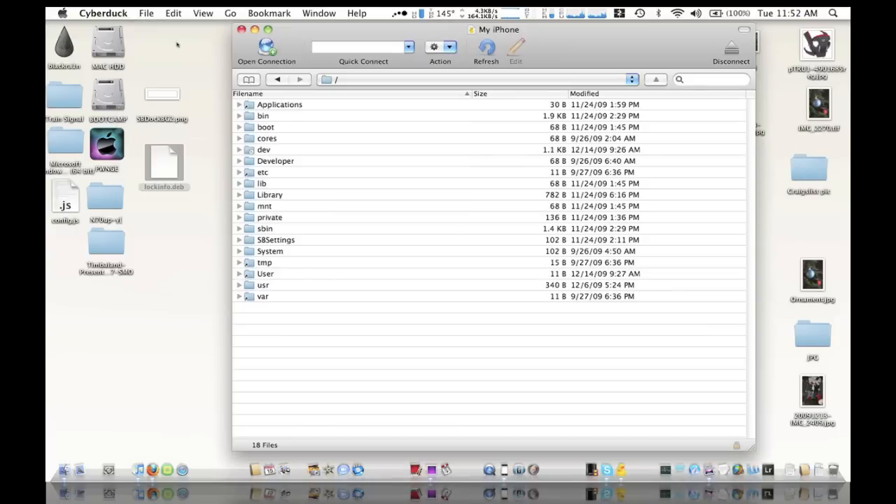
double_click(265, 262)
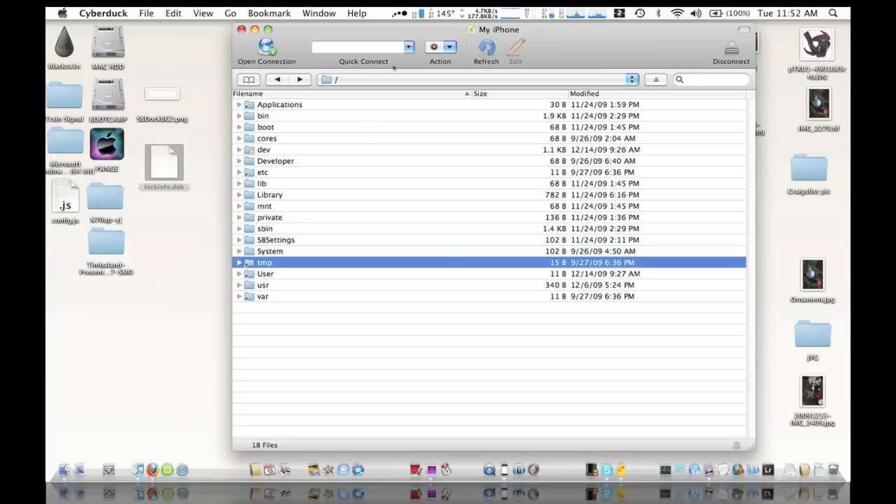
mouse_move(403, 67)
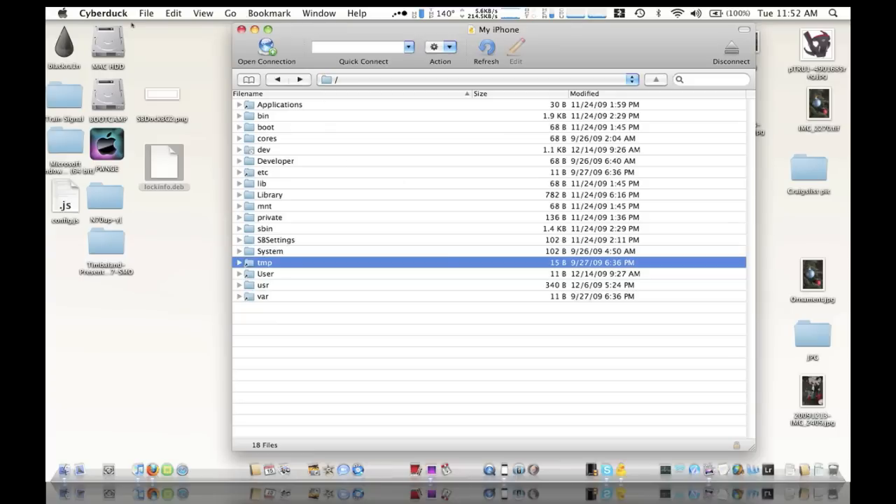
Send the server command dpkg -i /tmp/lockinfo.deb to install LockInfo, then dismiss the command window
click(229, 12)
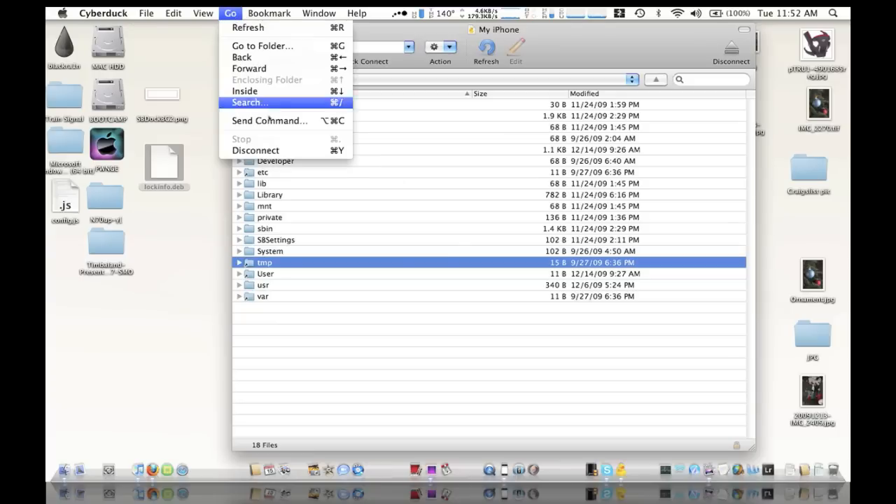
click(268, 120)
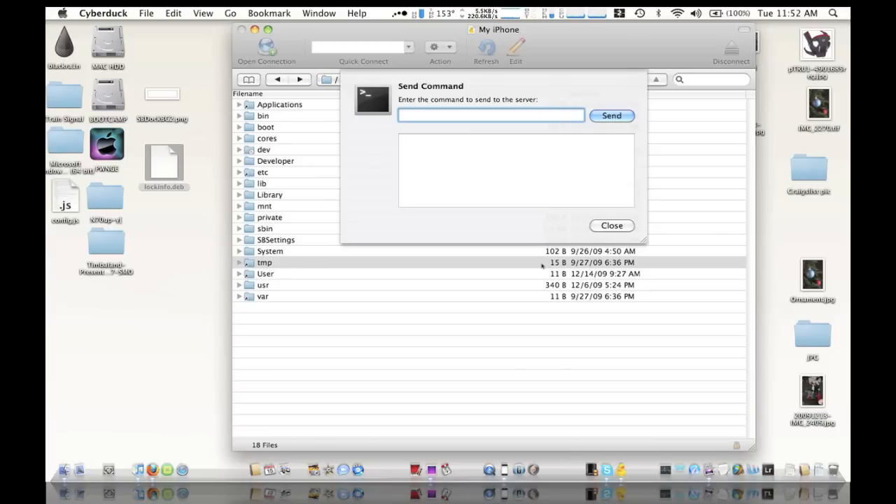
text(pkg)
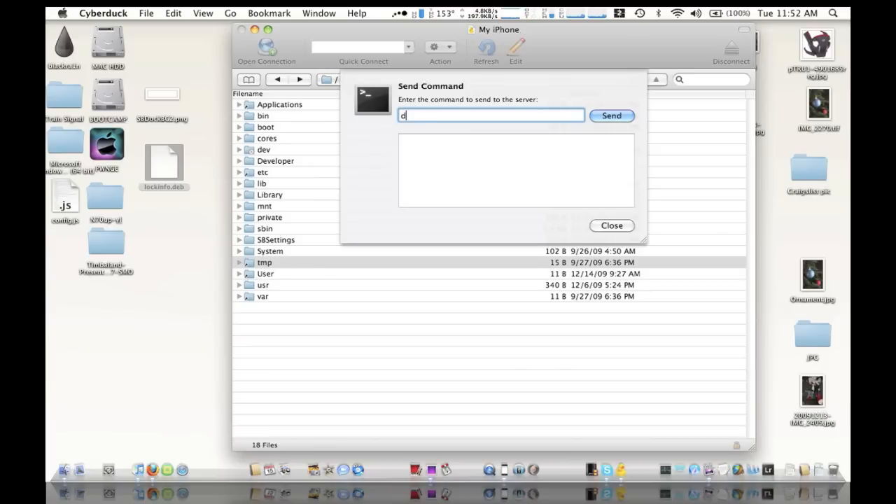
text(pkg)
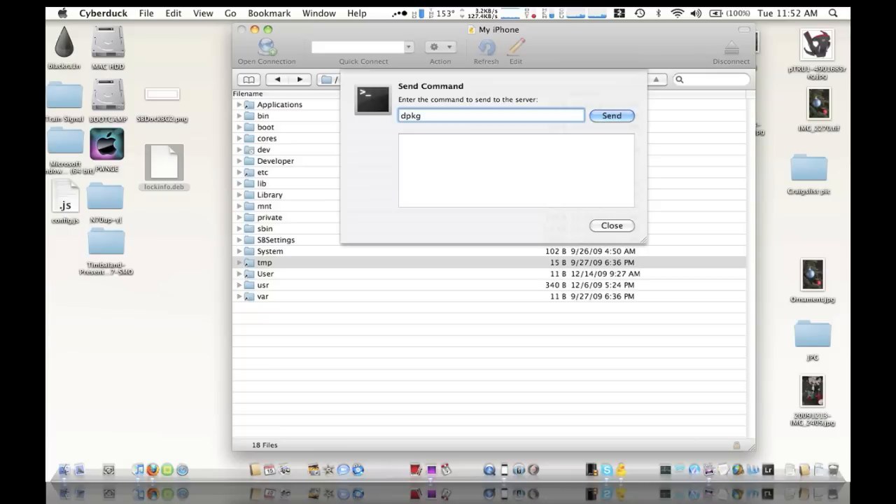
text(-i)
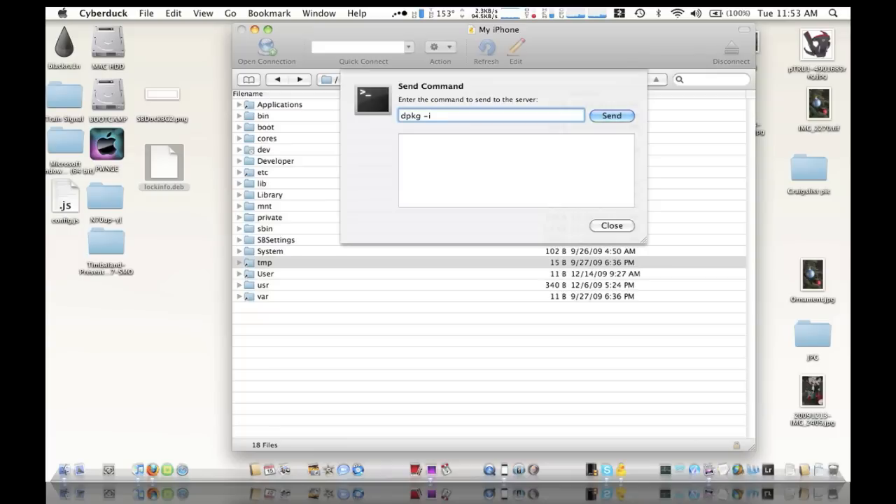
text(/)
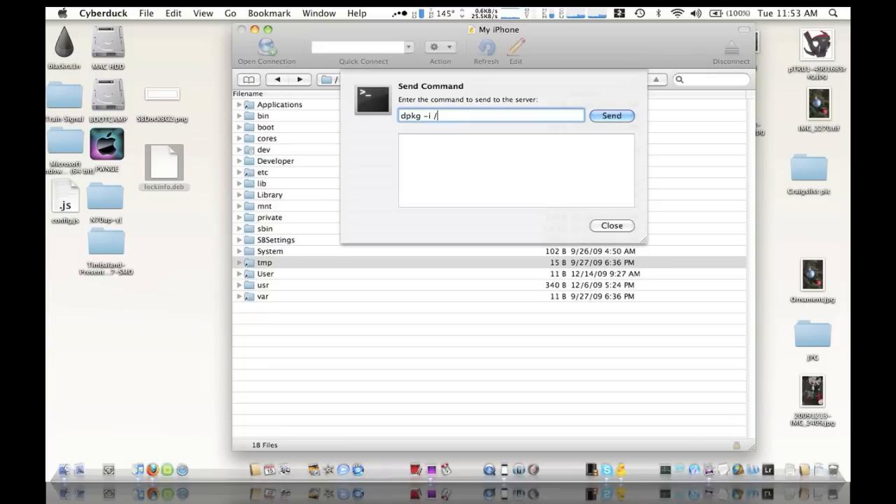
text(tm)
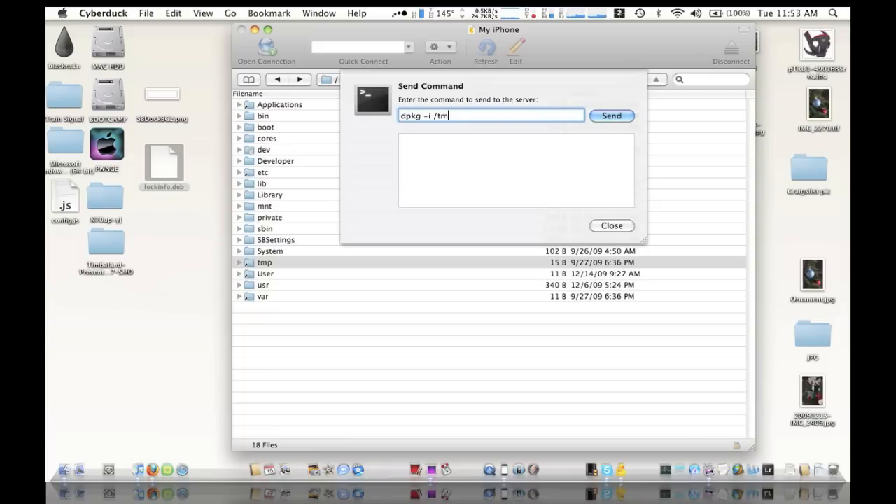
text(p/)
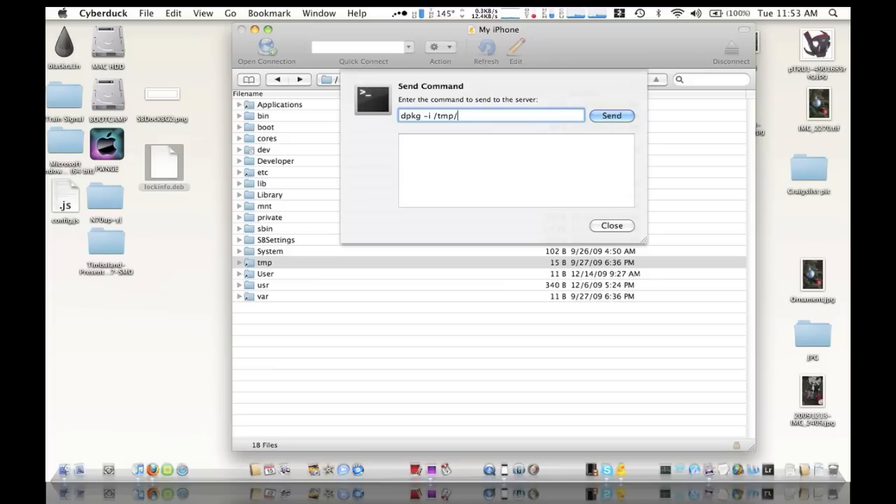
text(lock)
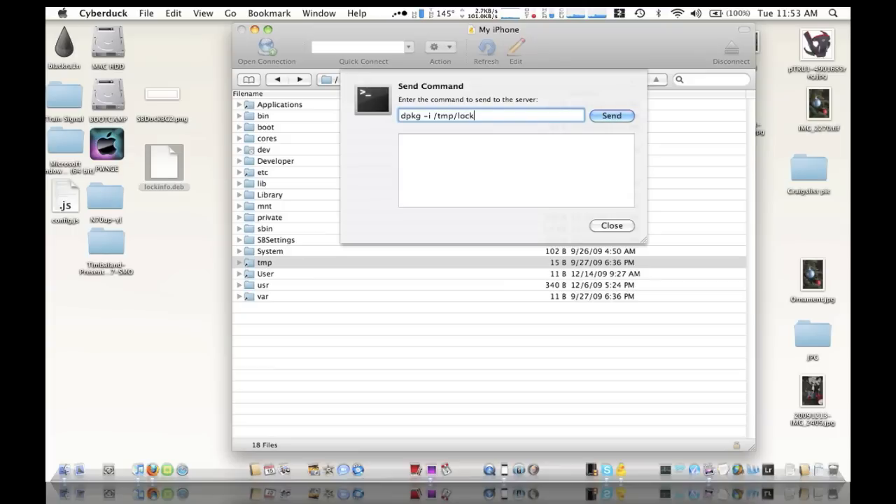
text(info.)
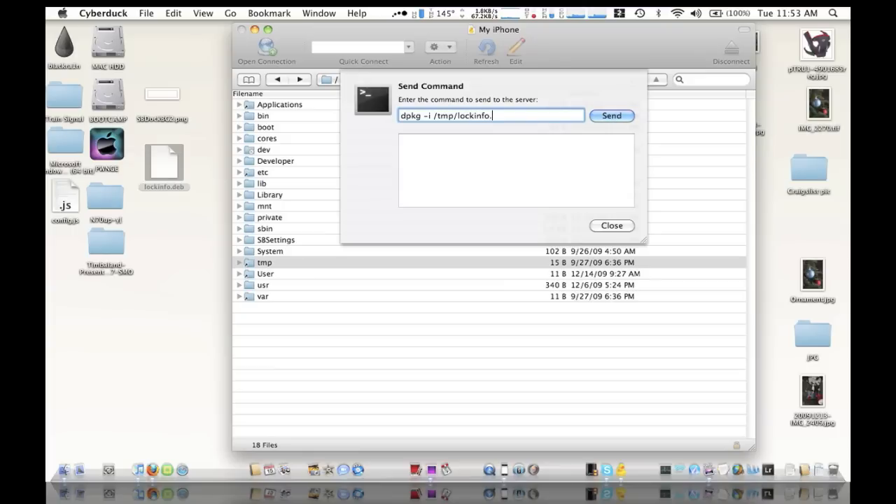
text(de)
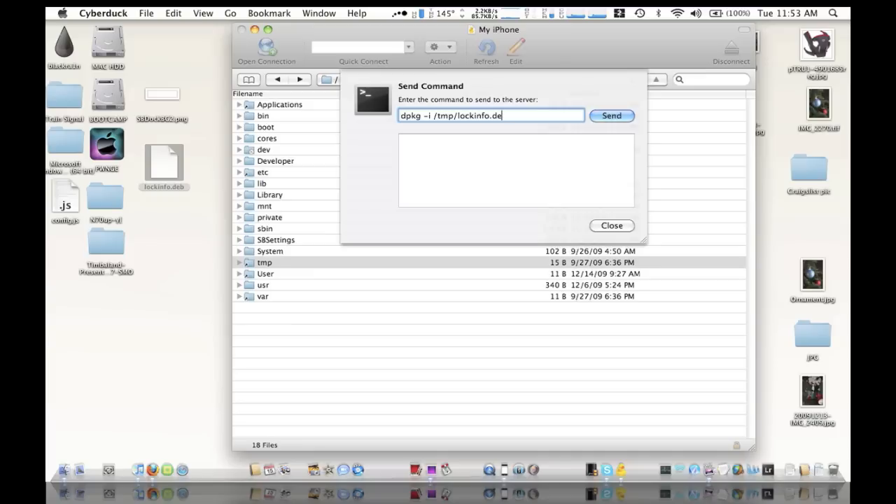
text(b)
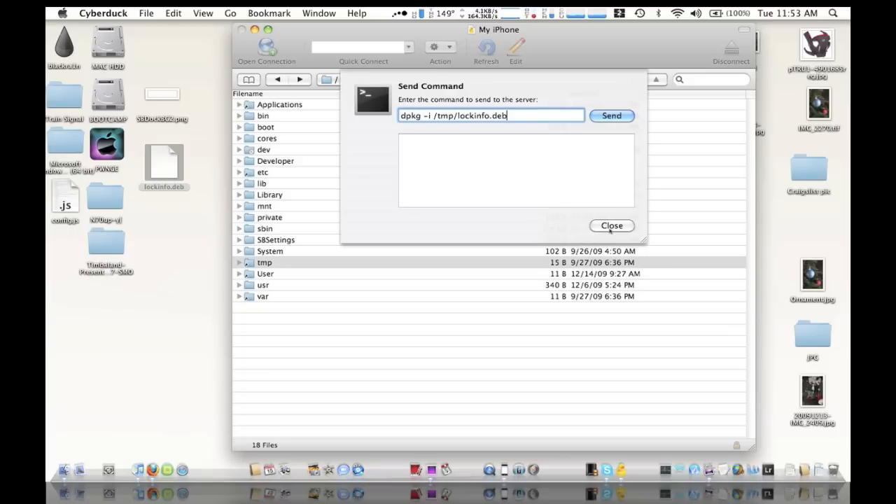
click(610, 226)
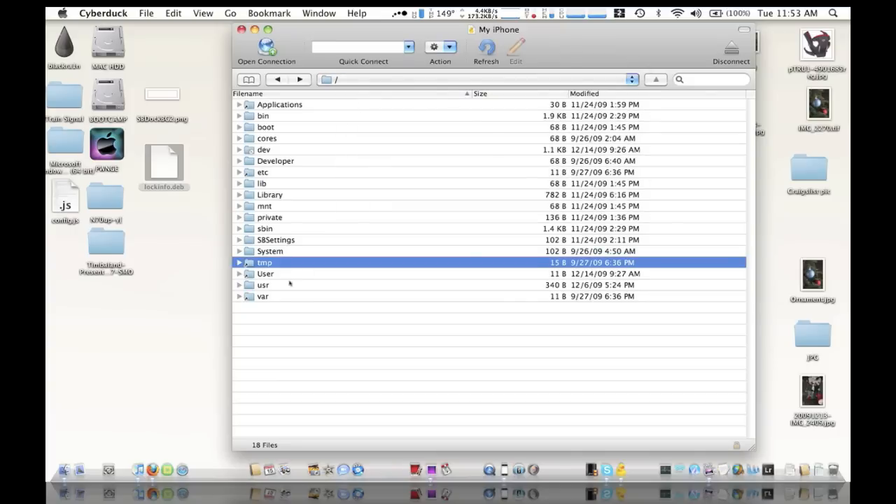
Delete lockinfo.deb from the iPhone's tmp folder and switch to DemoGod from the Dock
double_click(265, 262)
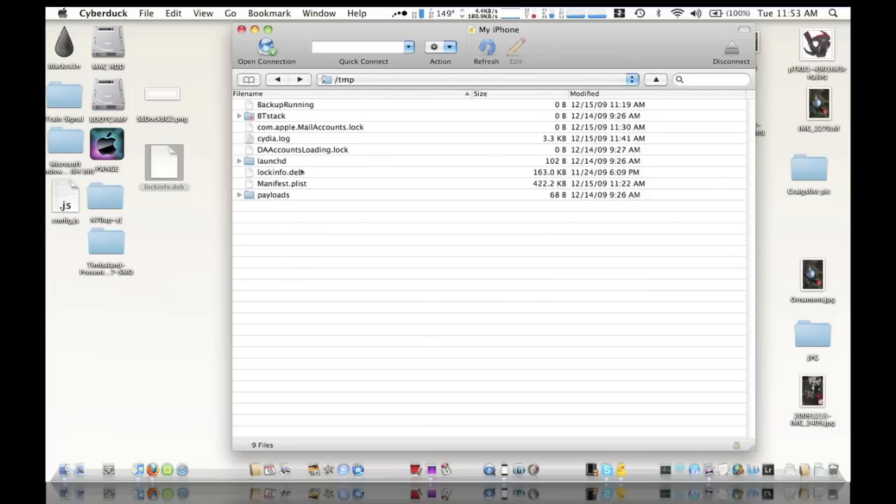
right_click(280, 172)
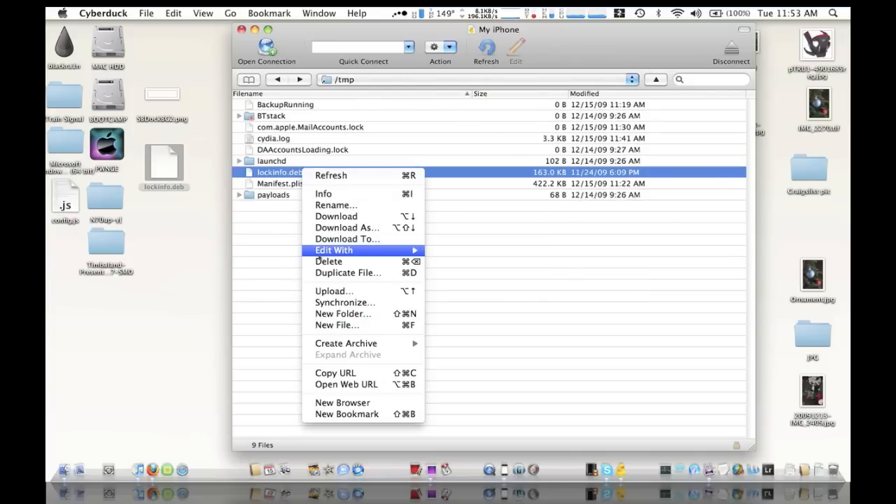
click(329, 262)
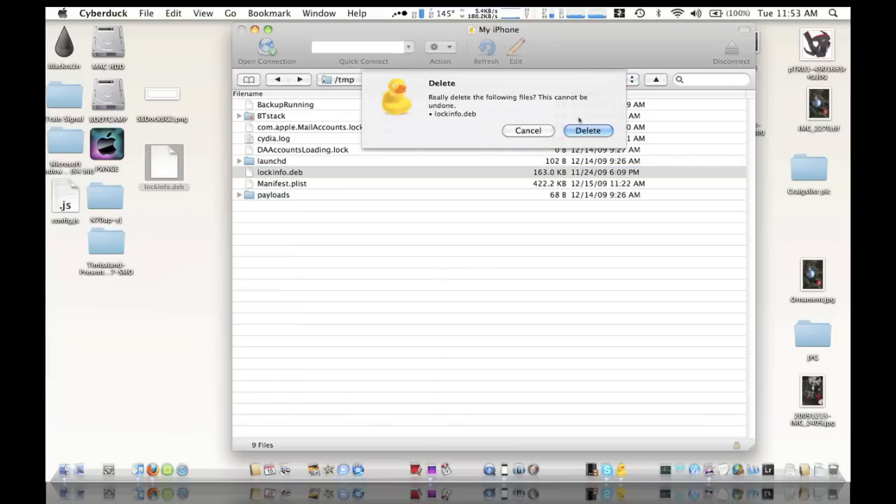
click(588, 130)
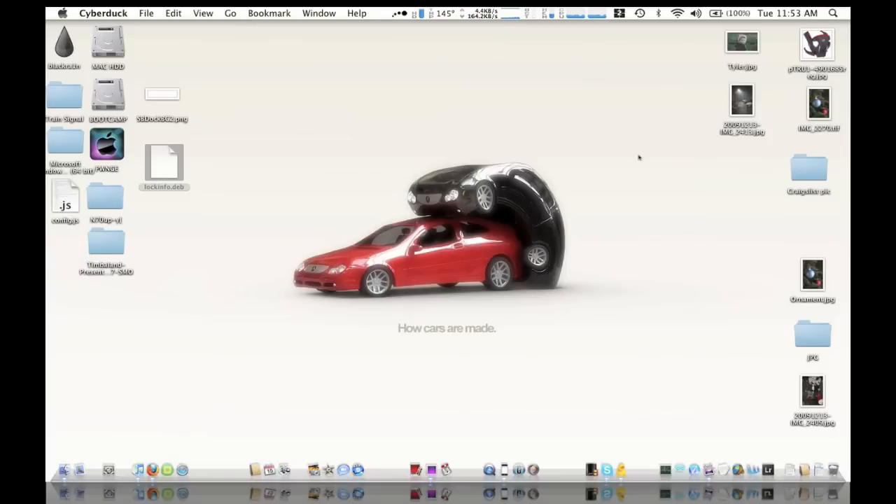
click(495, 445)
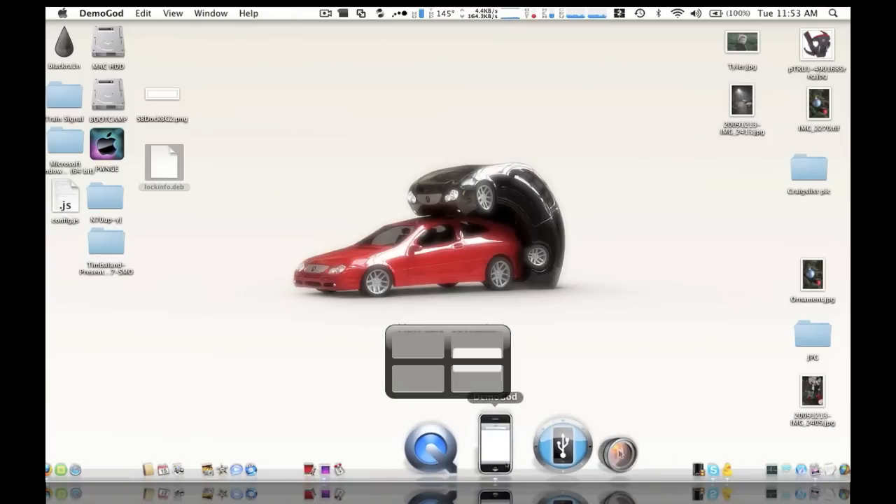
Start mirroring the iPhone's screen and launch its Settings app
click(495, 442)
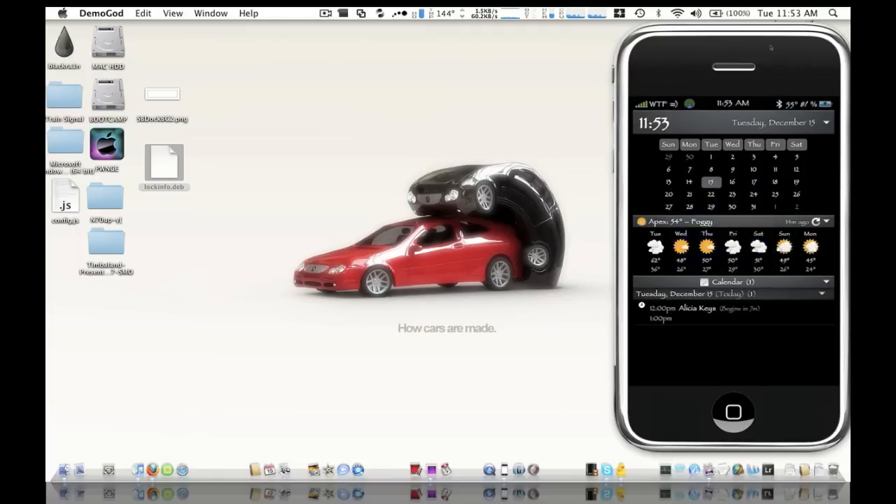
click(734, 412)
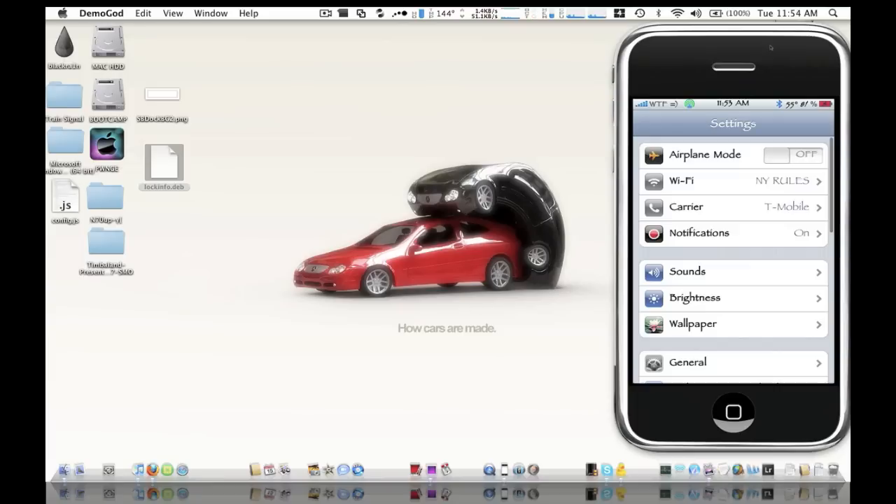
Scroll Settings to LockInfo, check the Mail plugin is Enabled and return to LockInfo
scroll(down, 3)
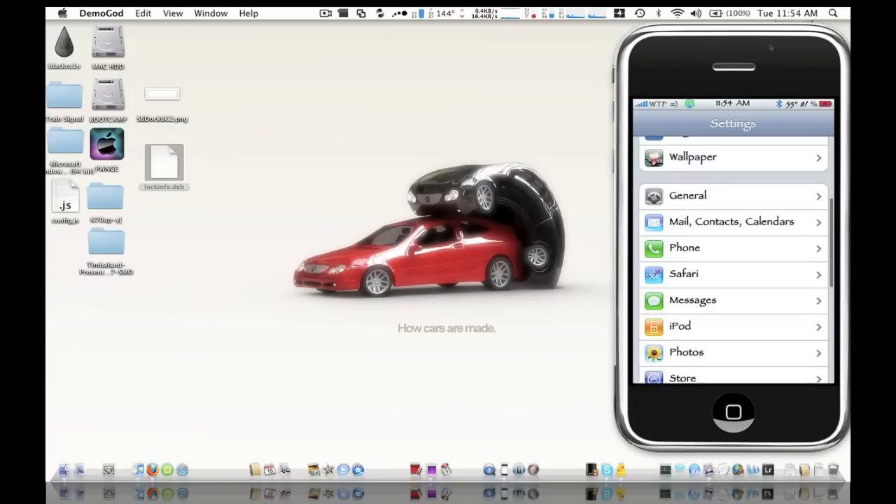
scroll(down, 3)
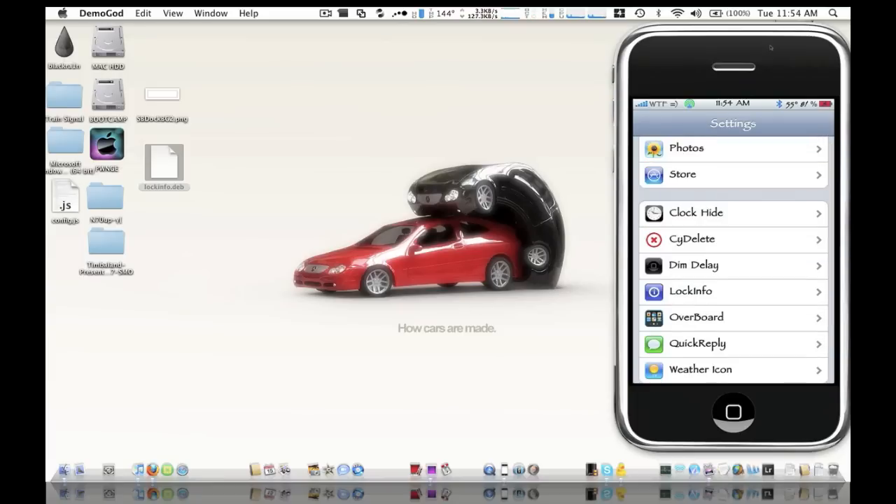
click(700, 291)
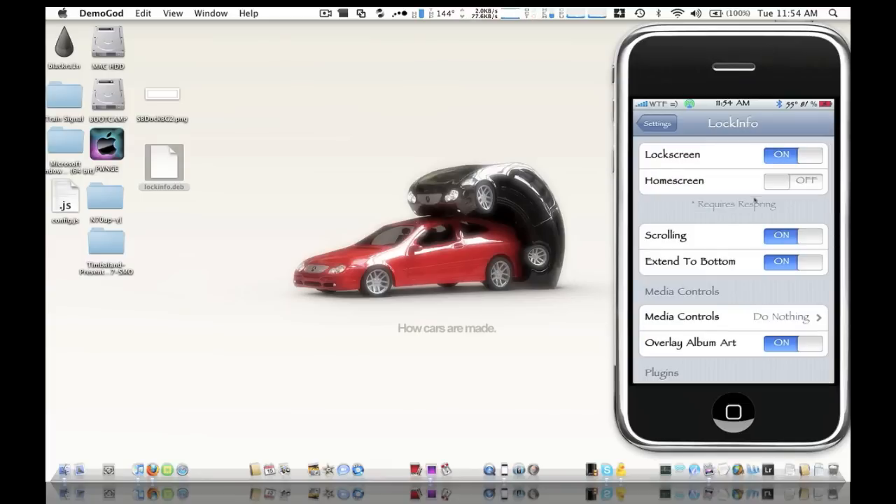
scroll(down, 3)
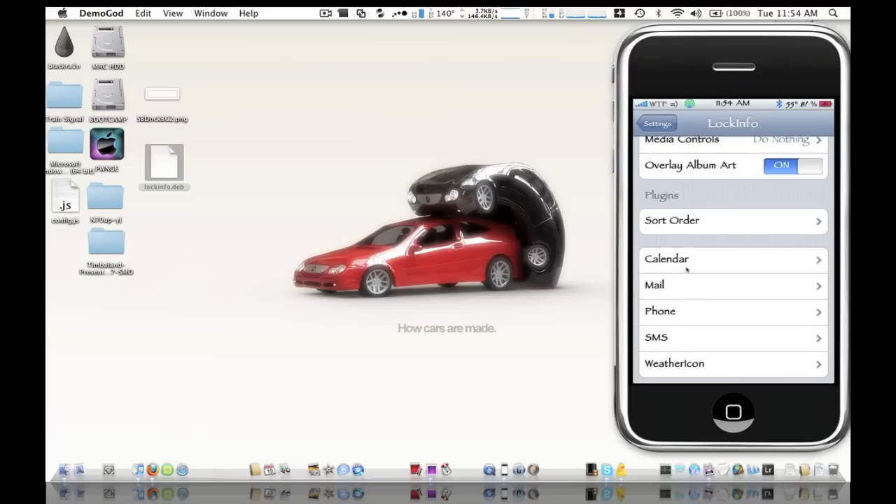
click(734, 258)
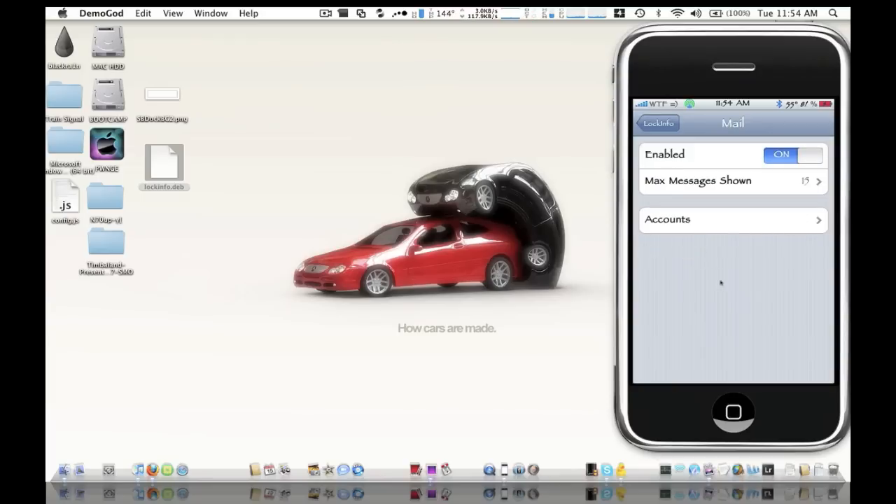
click(658, 123)
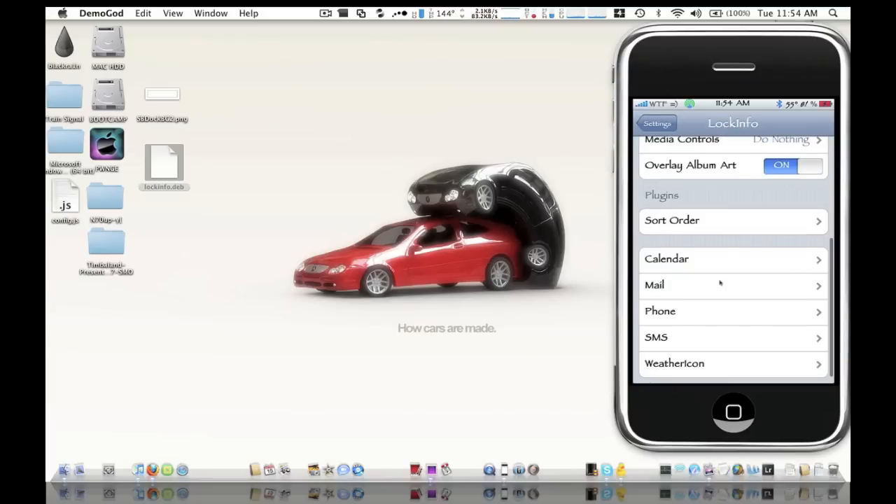
Review another LockInfo plugin's settings and go back to the LockInfo page
click(734, 310)
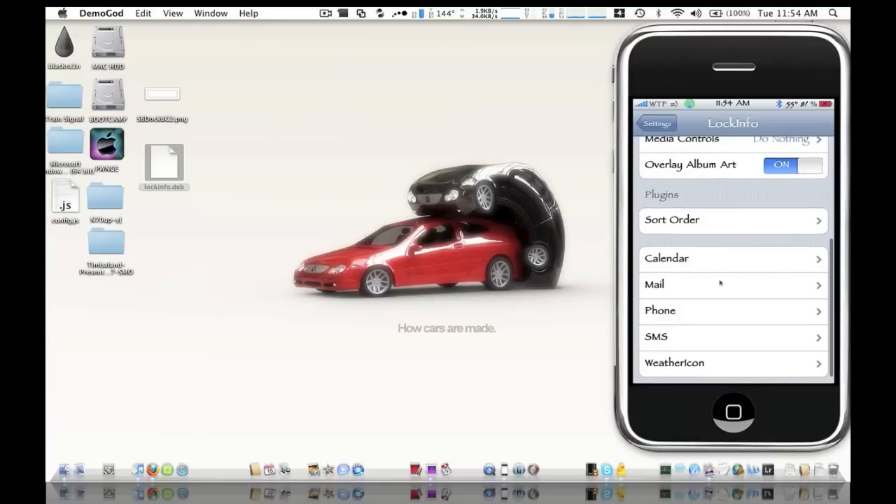
scroll(down, 3)
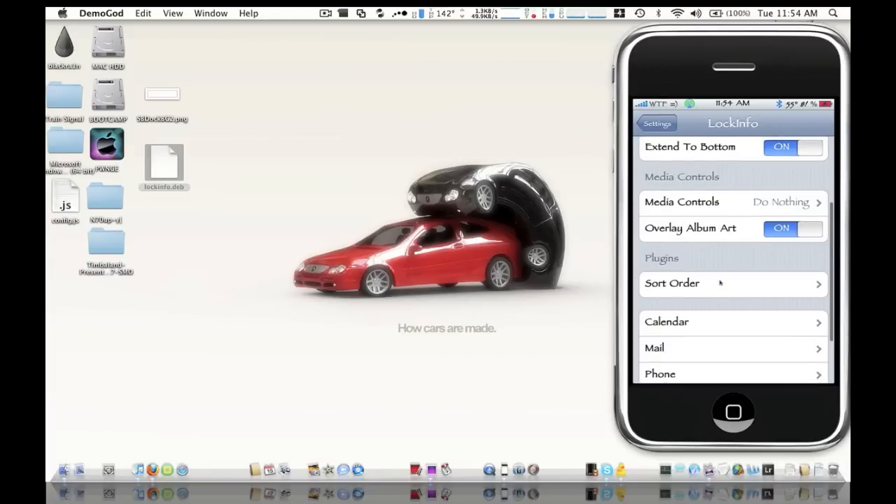
click(657, 123)
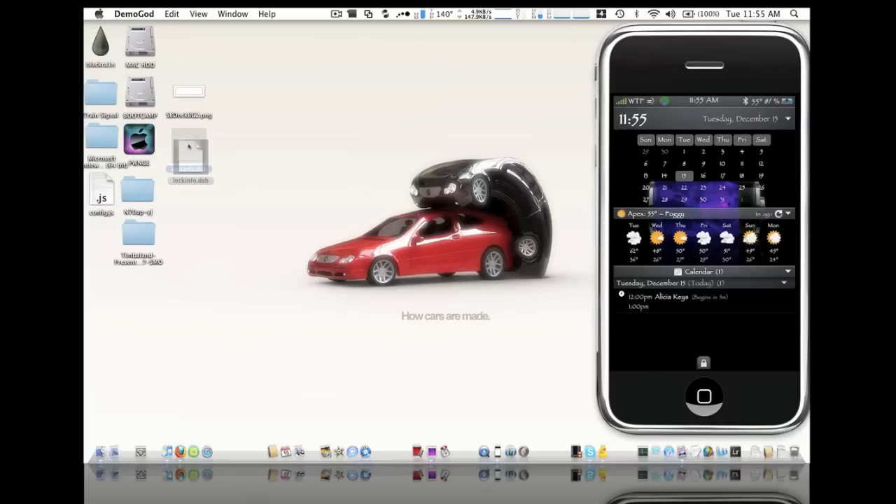
Bring the Finder desktop to the front while the mirror shows the LockInfo lock screen
click(261, 203)
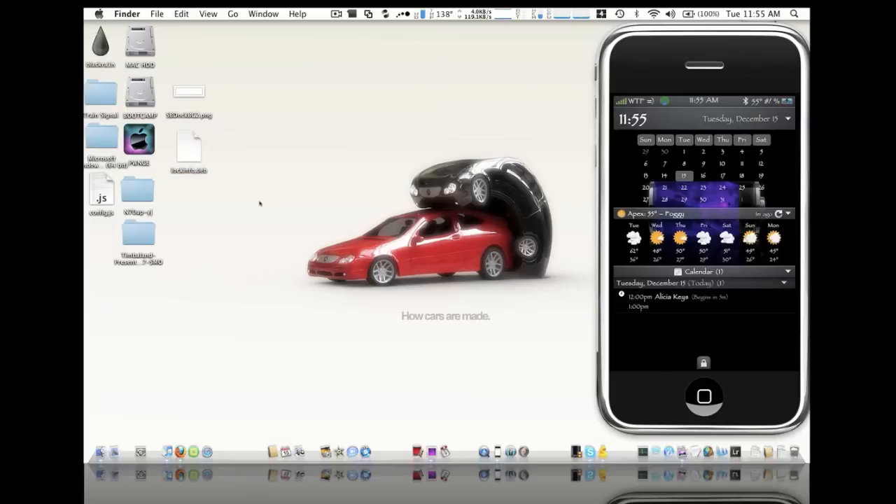